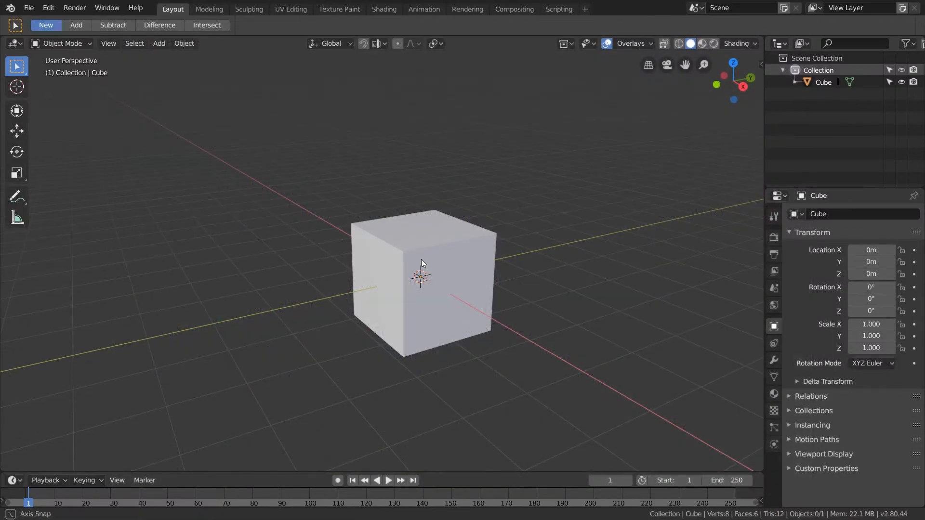
Step: Zoom the viewport so the default cube fills the view
left_click_drag(422, 263, 437, 264)
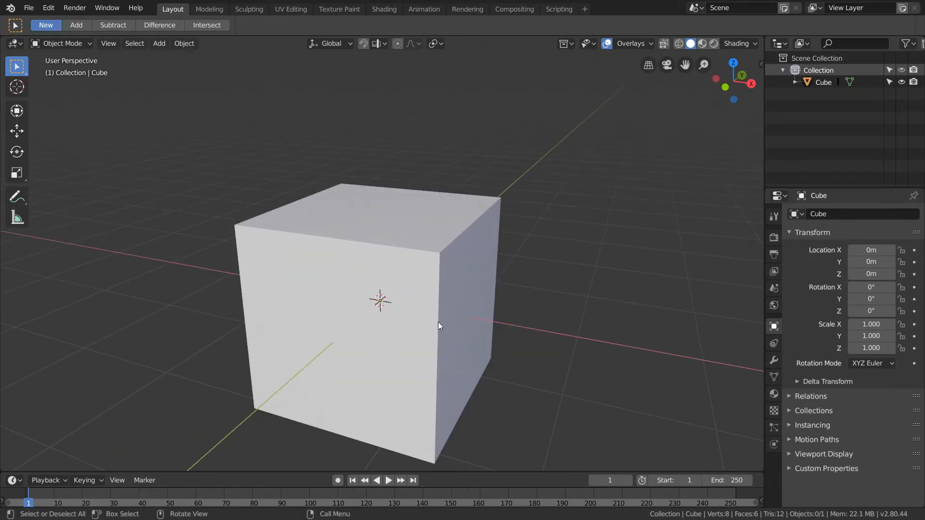
Step: In Edit Mode, display the cube's face normals as lines with Normals Size 0.39
key("Tab")
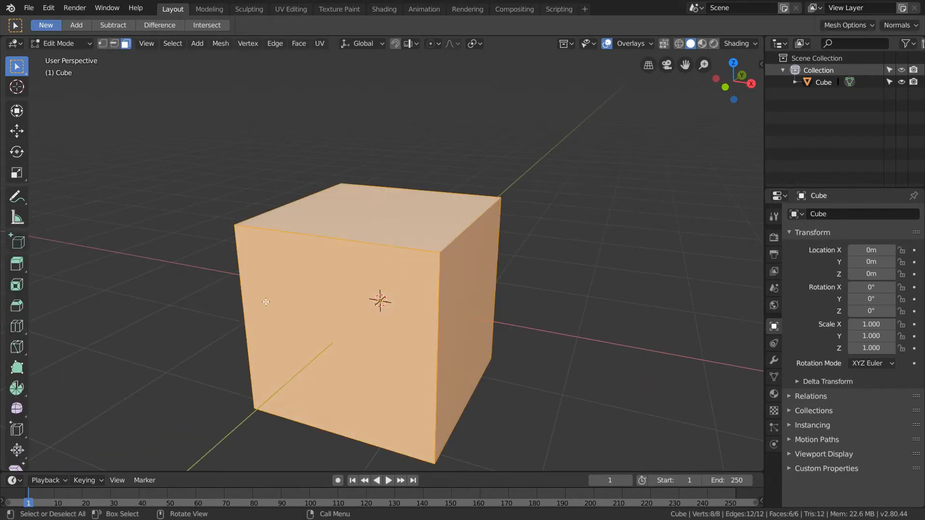
left_click(606, 43)
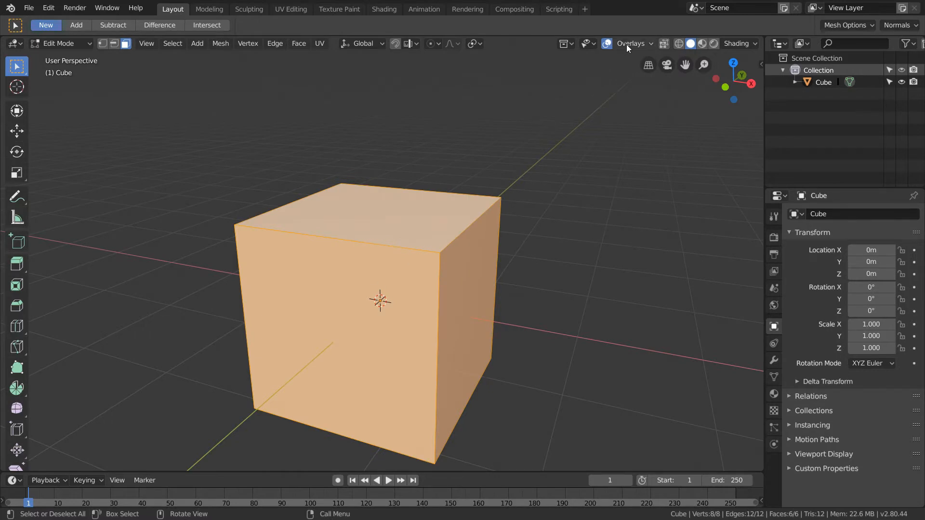
left_click(632, 43)
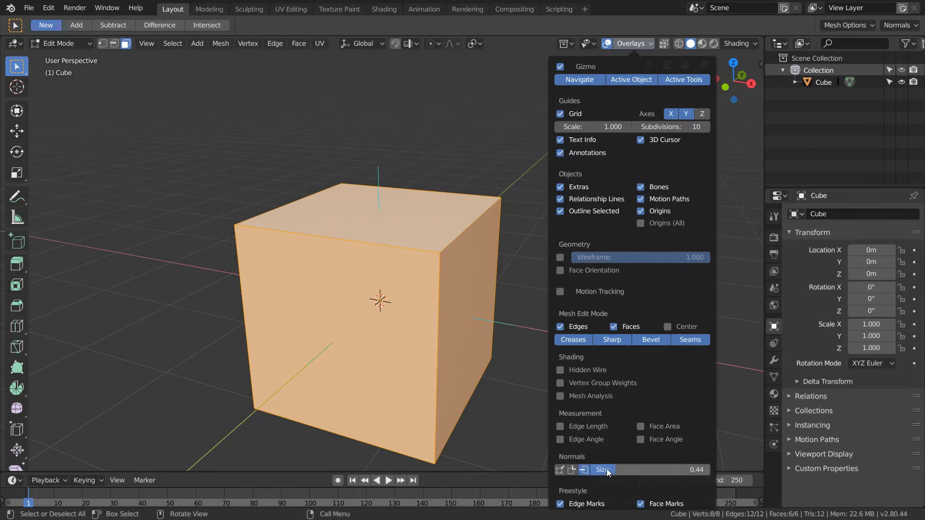
left_click_drag(625, 470, 614, 470)
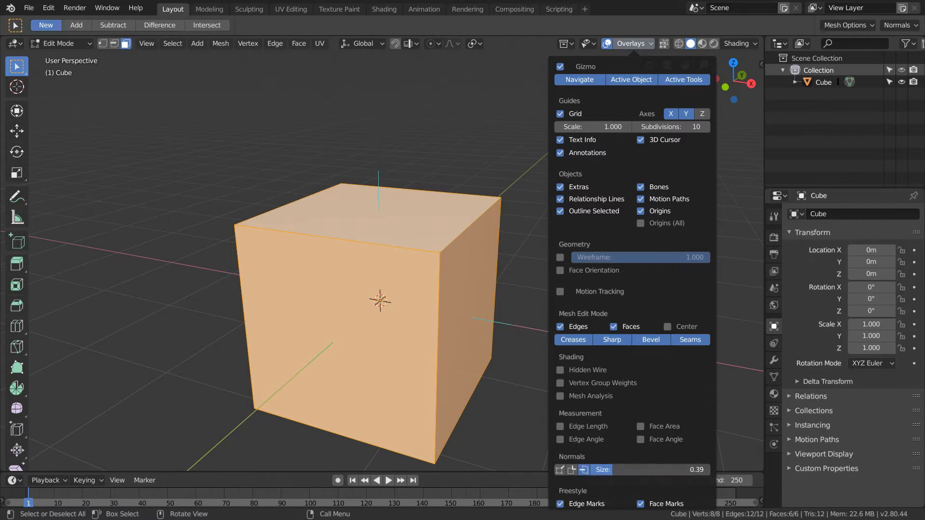
left_click(631, 44)
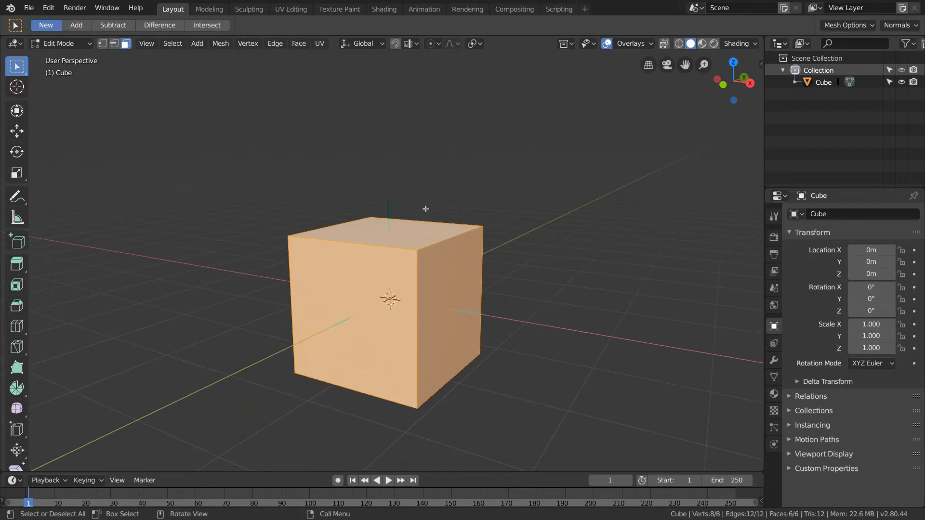
mouse_move(414, 275)
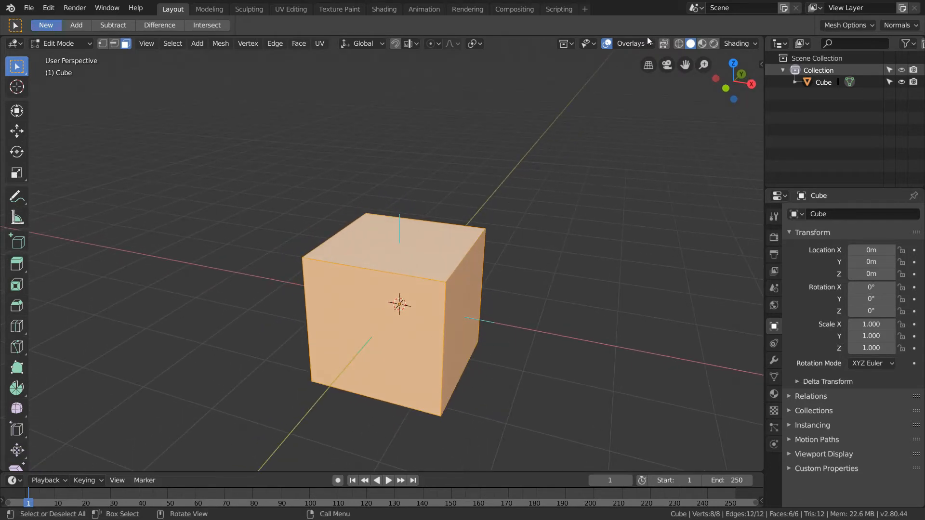
Step: Close the overlay popover and return the cube to Object Mode
left_click(631, 44)
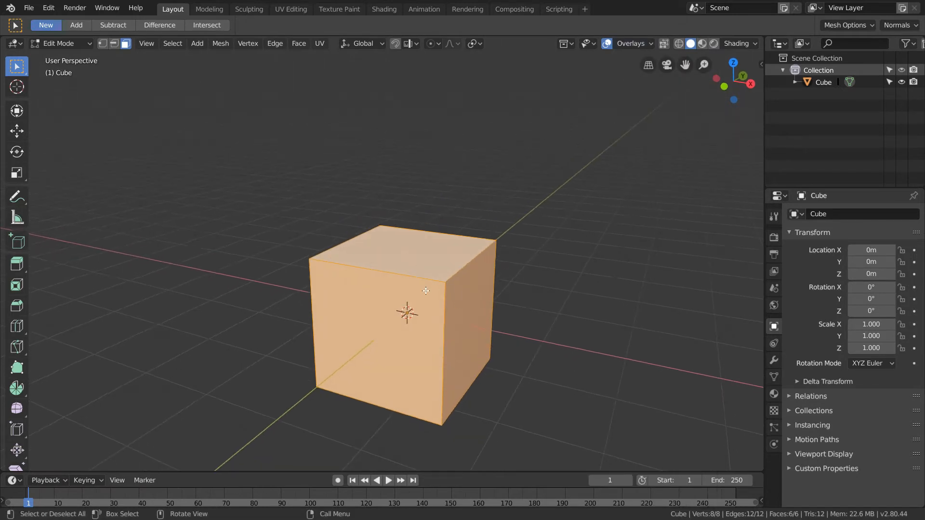
key("Tab")
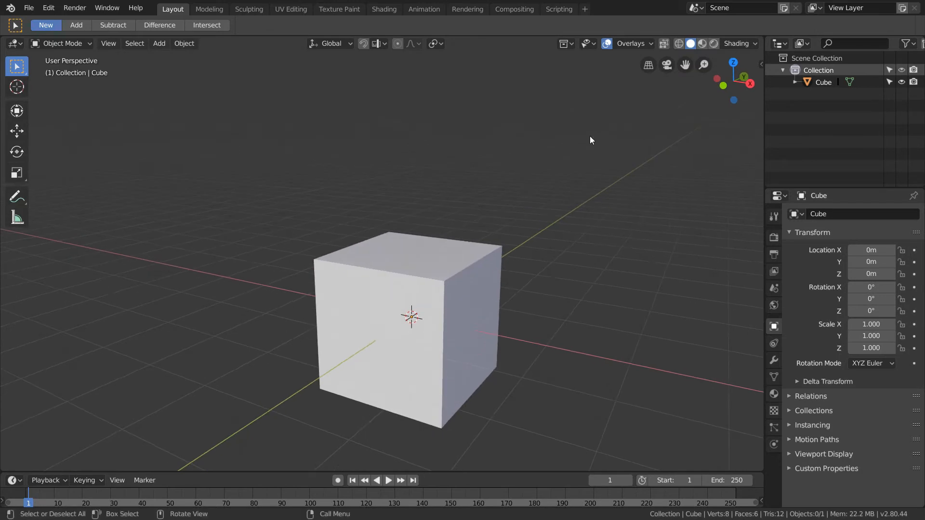
Step: Enable the Face Orientation overlay and orbit around the all-blue cube
left_click(631, 43)
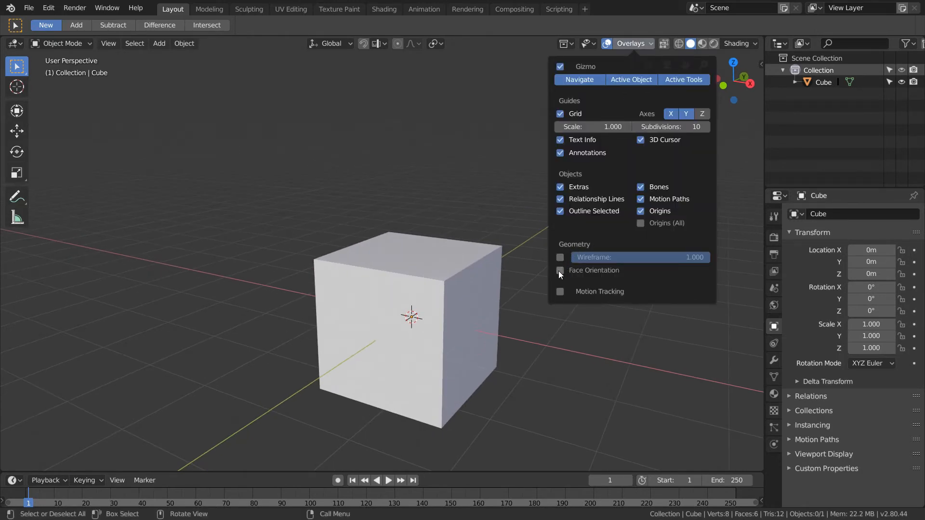
left_click(560, 274)
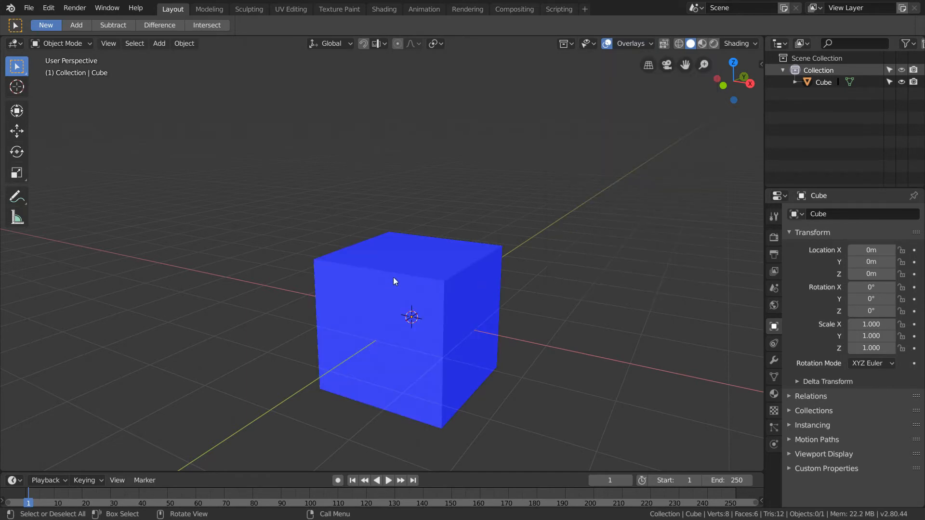
left_click_drag(395, 281, 492, 272)
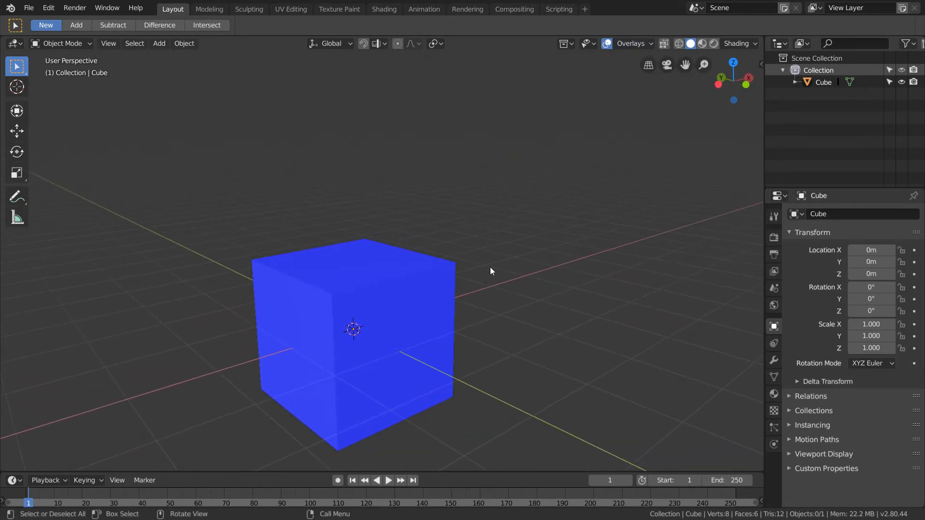
left_click_drag(489, 272, 390, 286)
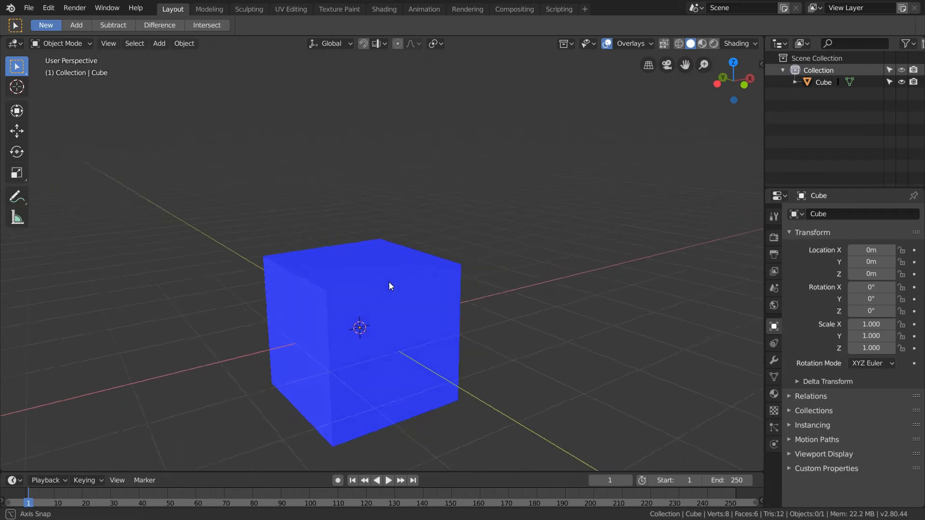
left_click_drag(390, 286, 504, 322)
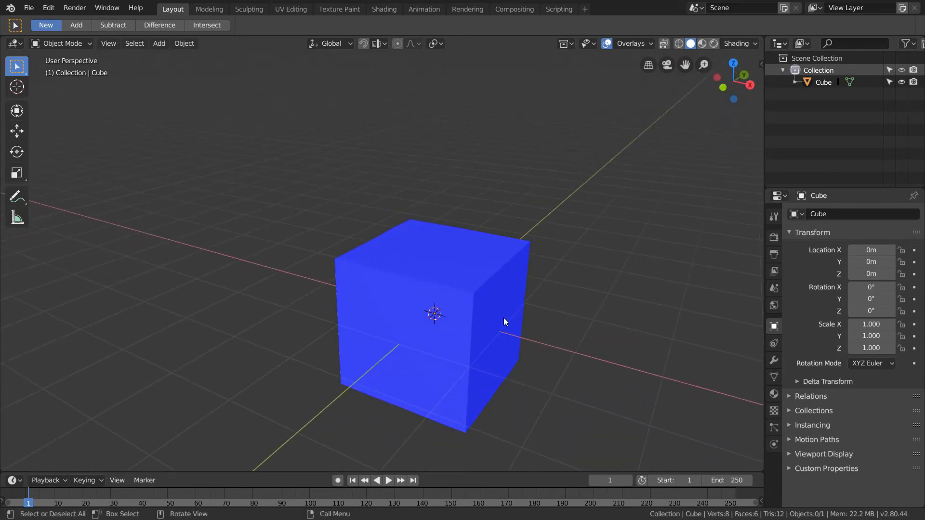
mouse_move(712, 343)
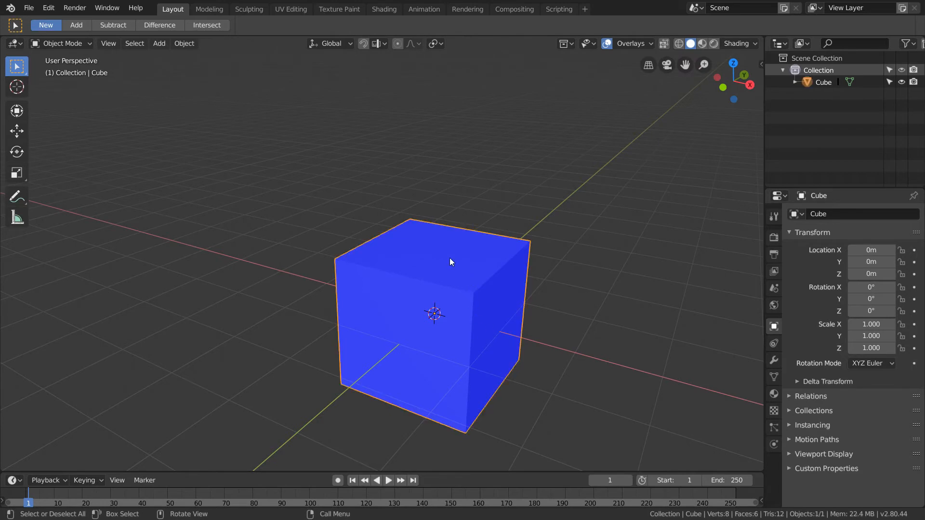
Step: Select the cube's top face in Edit Mode to expose its red interior, then leave editing
key("Tab")
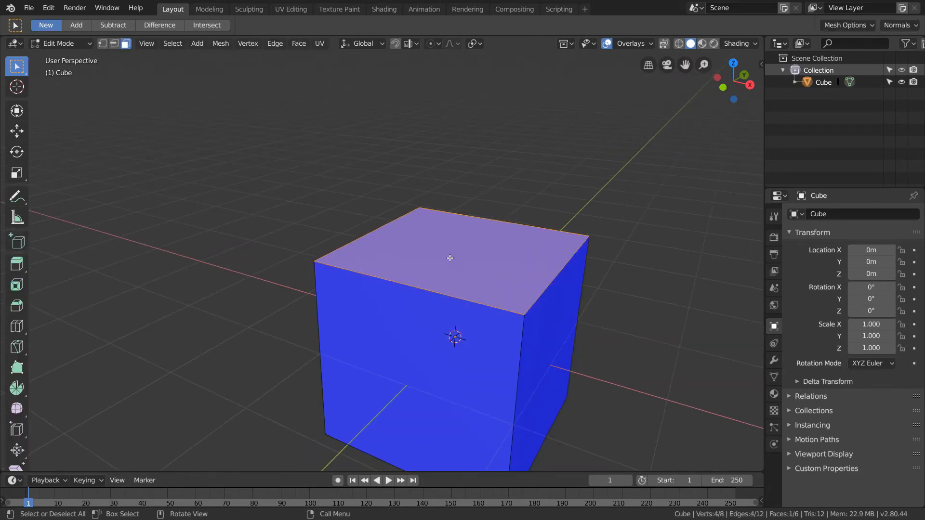
left_click(483, 264)
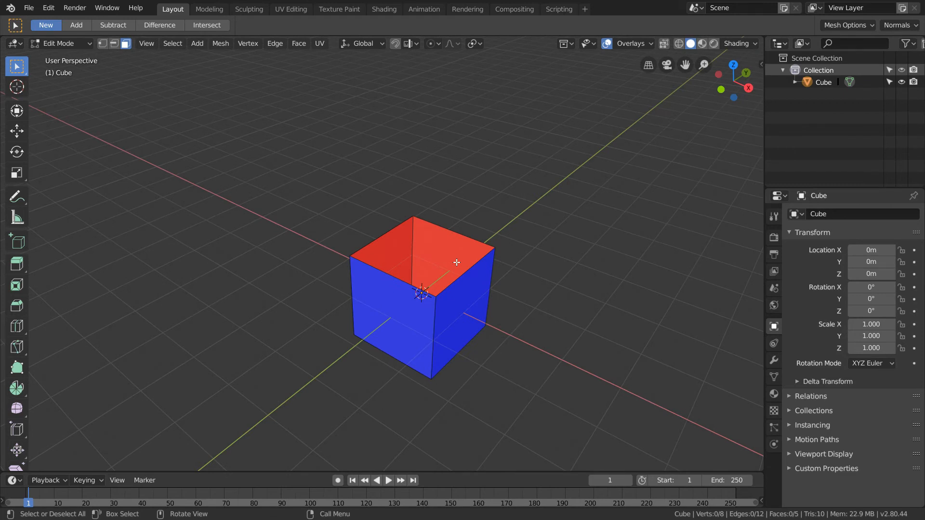
key("Tab")
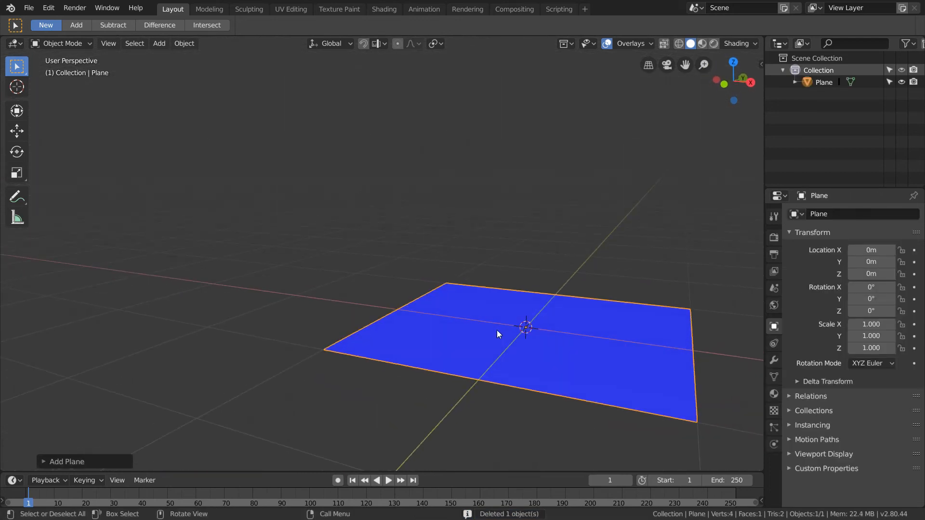
Step: Orbit to see the plane's red underside, then turn the Face Orientation overlay off
left_click_drag(498, 334, 513, 280)
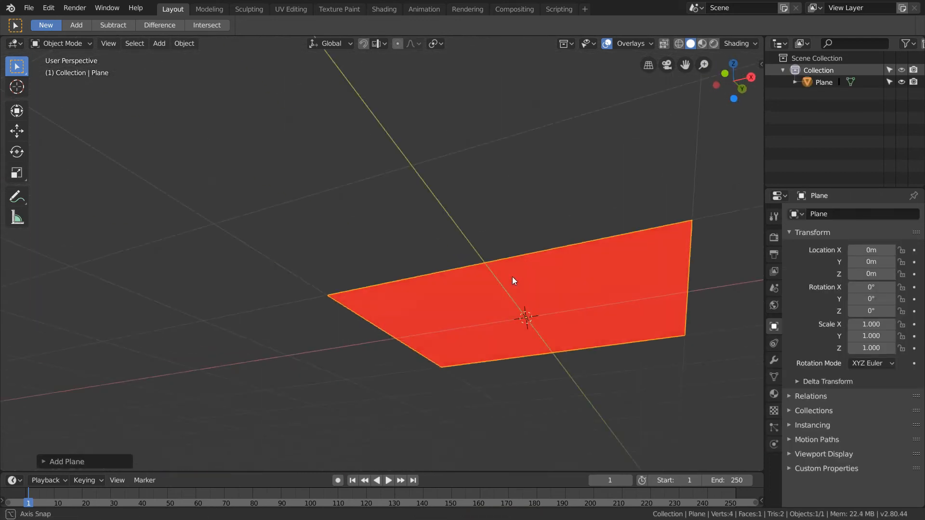
left_click_drag(514, 280, 457, 311)
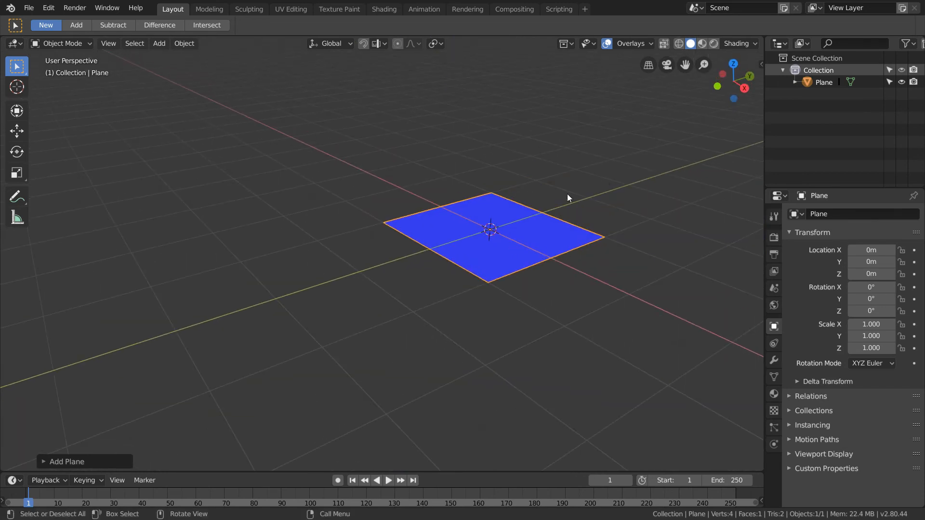
left_click(632, 43)
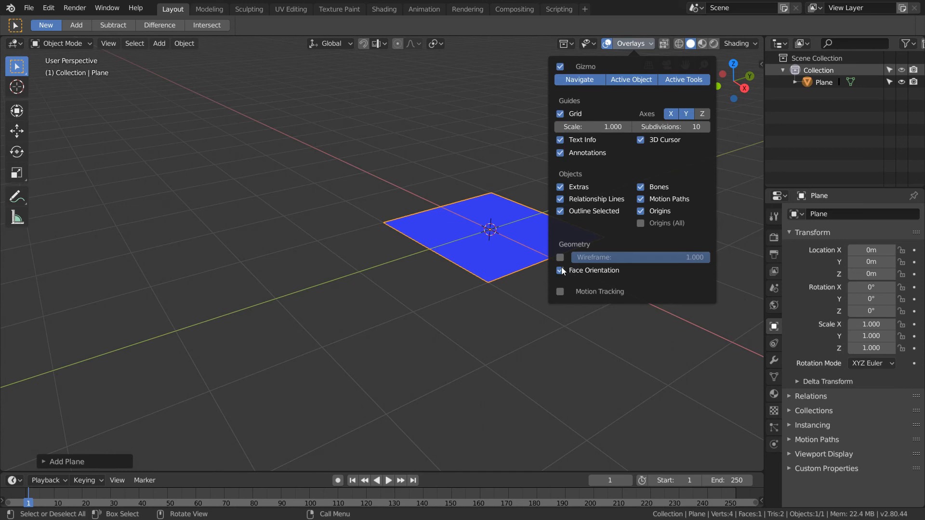
left_click(559, 270)
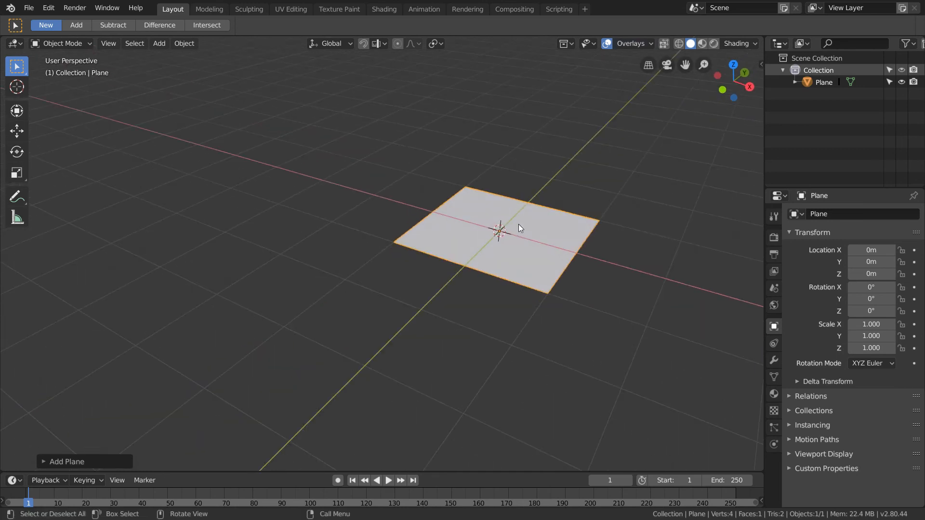